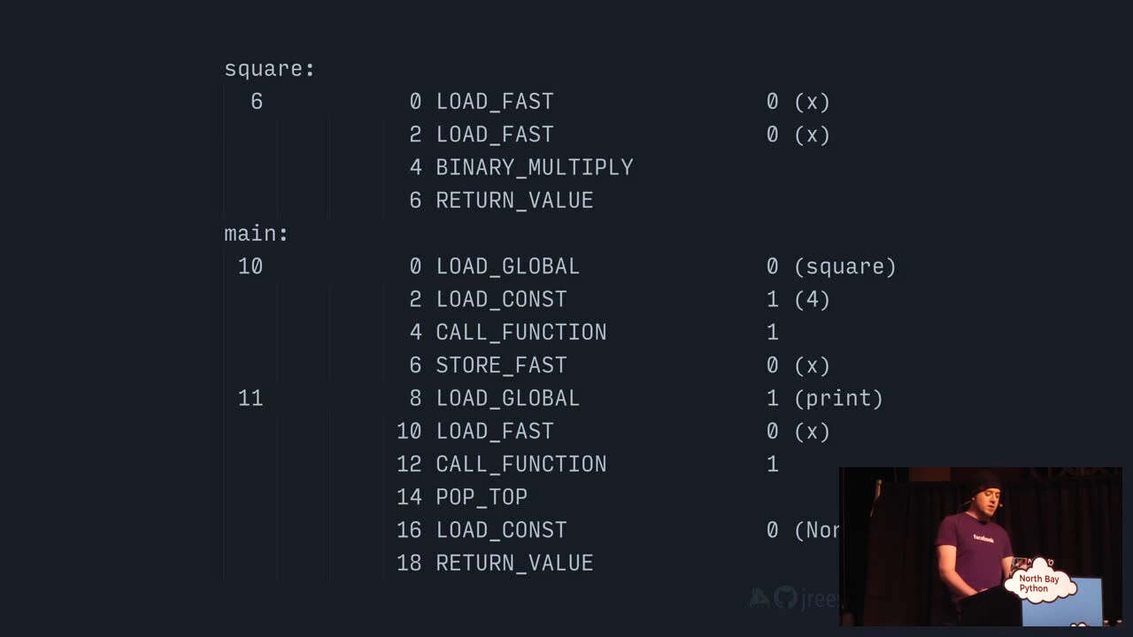
Advance from the bytecode listing of square and main to the six-slot stack diagram slide
key(Right)
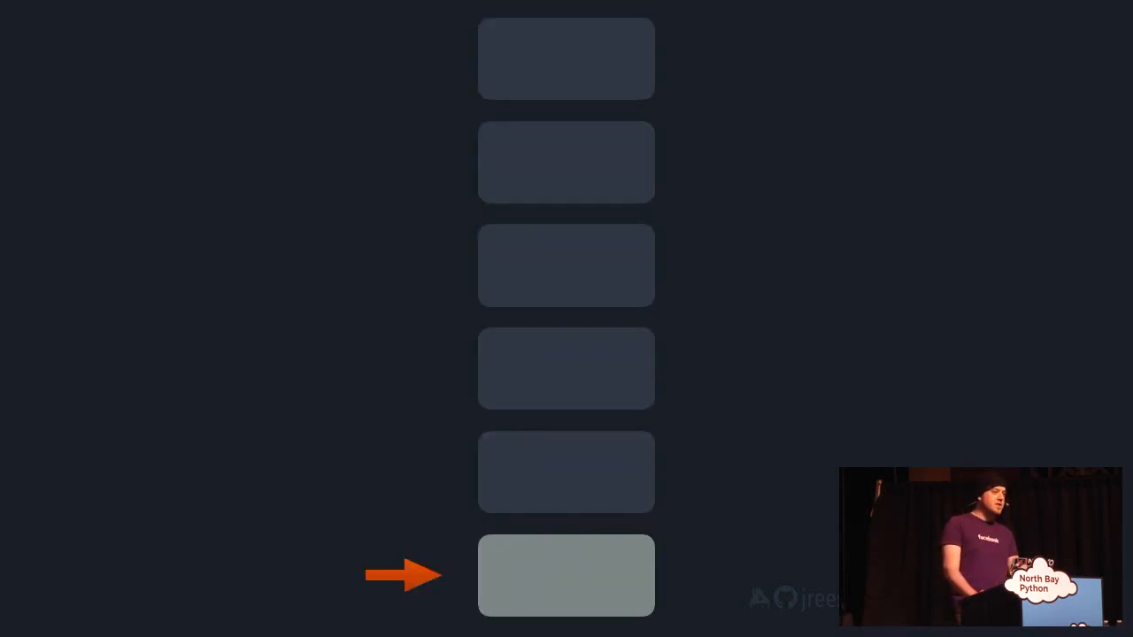